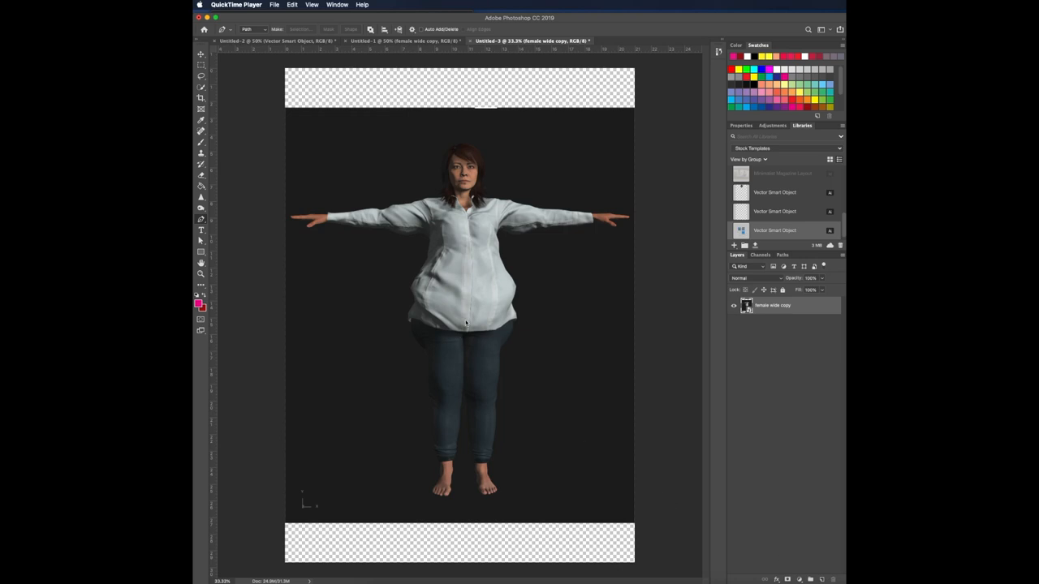
mouse_move(474, 312)
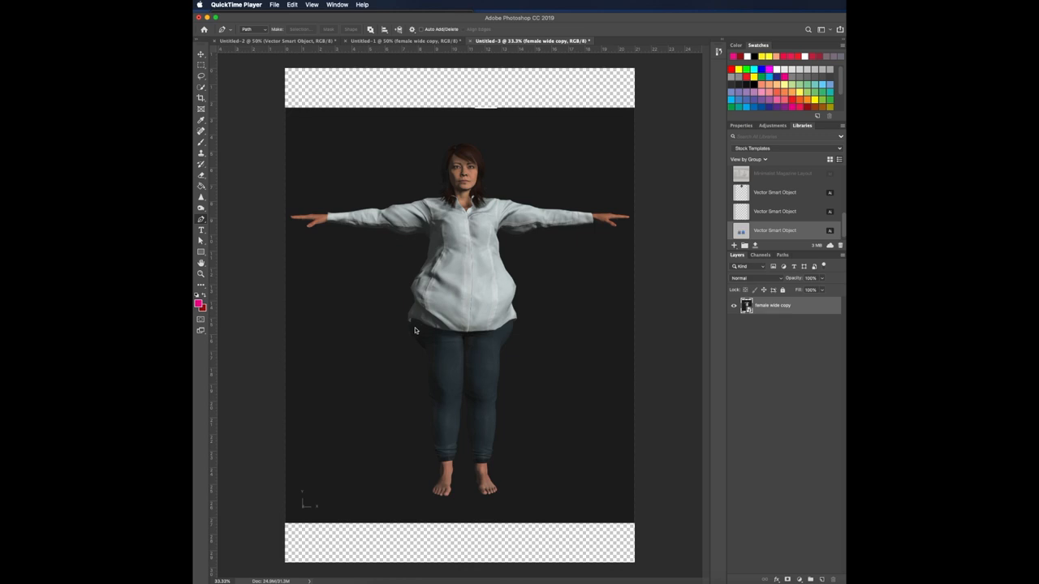
mouse_move(480, 268)
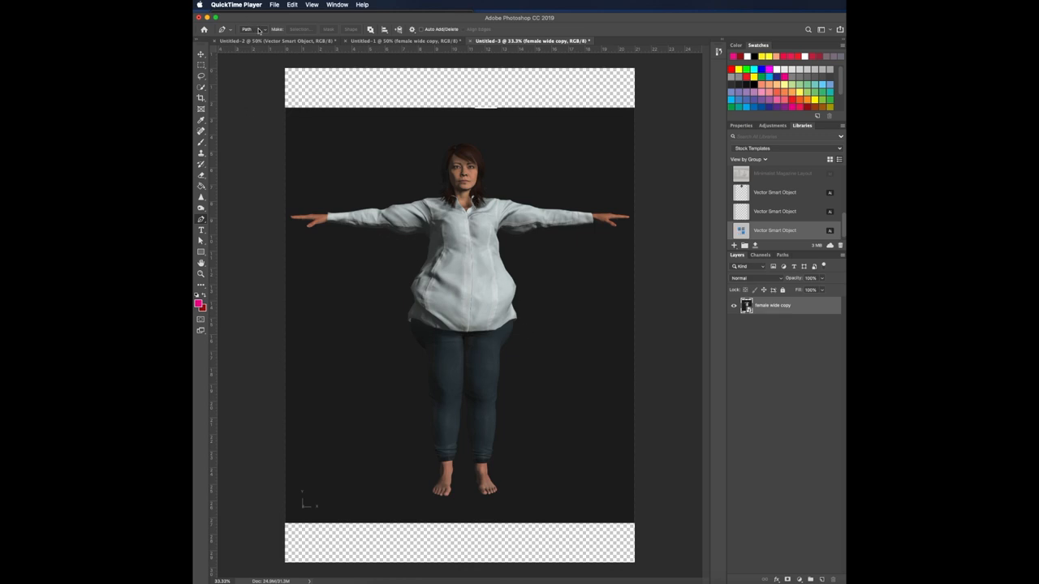
- Zoom into the torso and ready the Pen tool with its path options dismissed
click(250, 29)
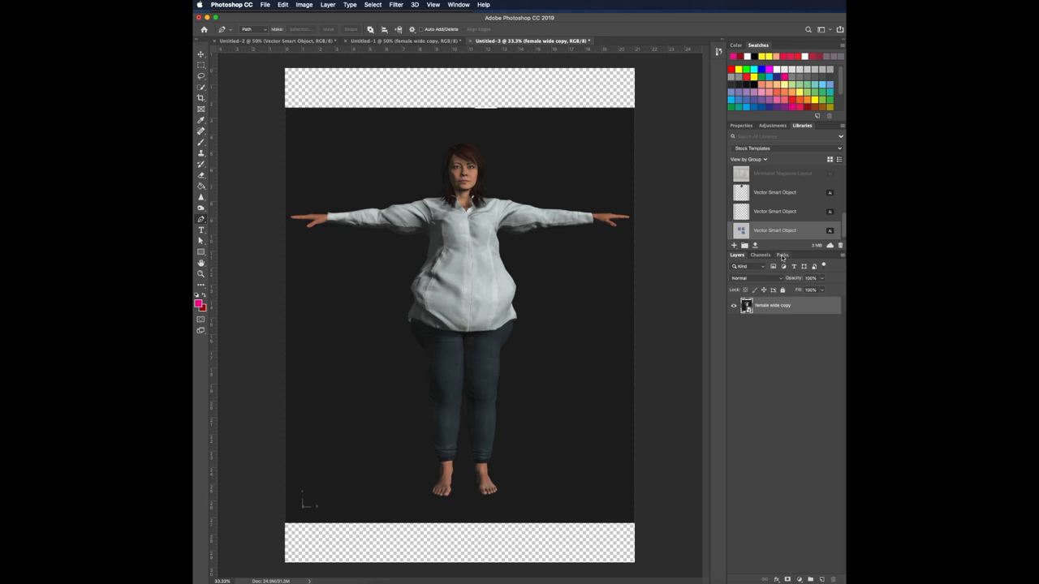
click(782, 254)
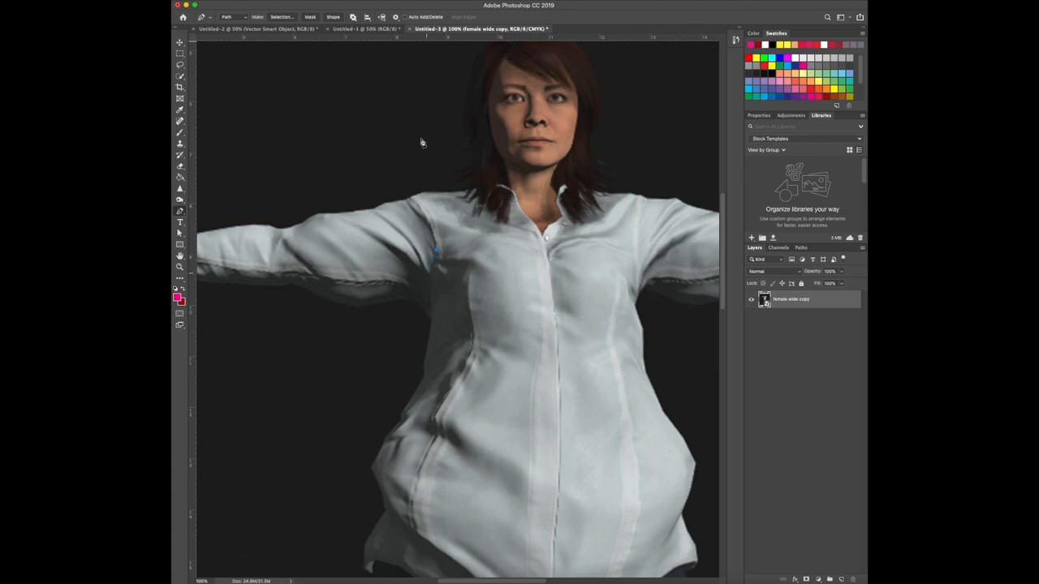
click(396, 16)
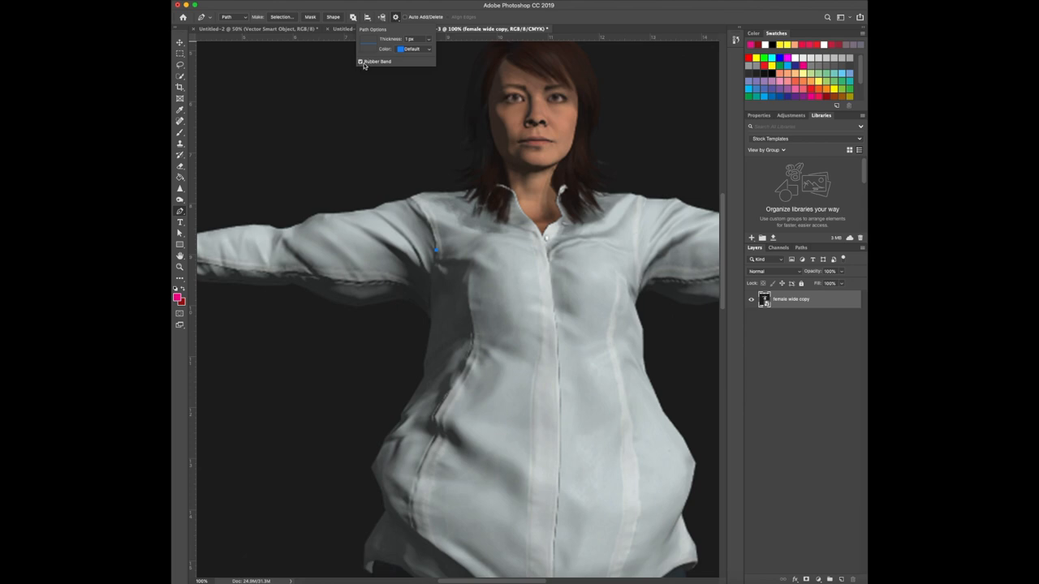
click(361, 62)
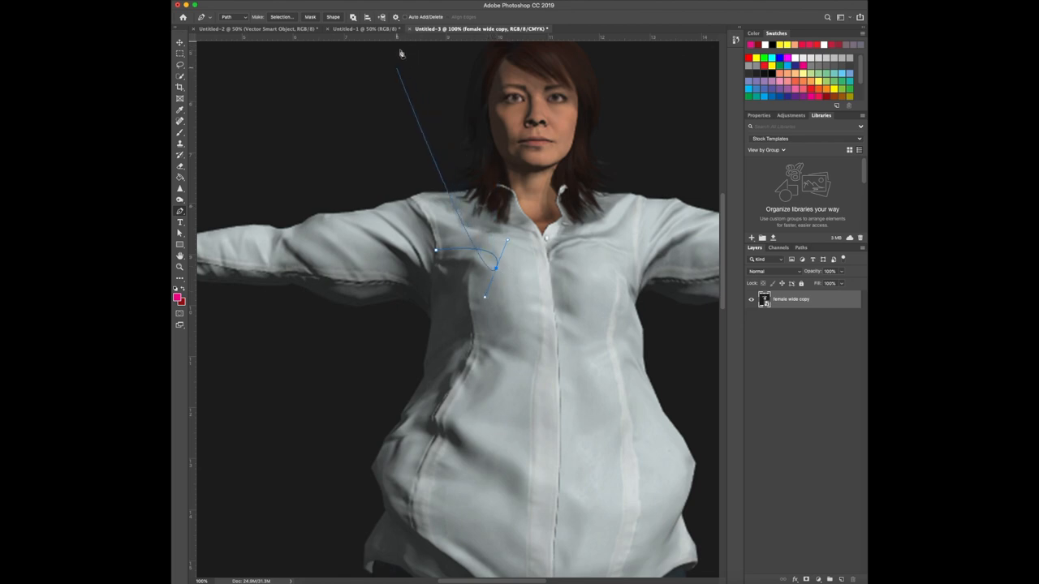
- Draw a short curved pen path across the shirt's left chest
click(396, 16)
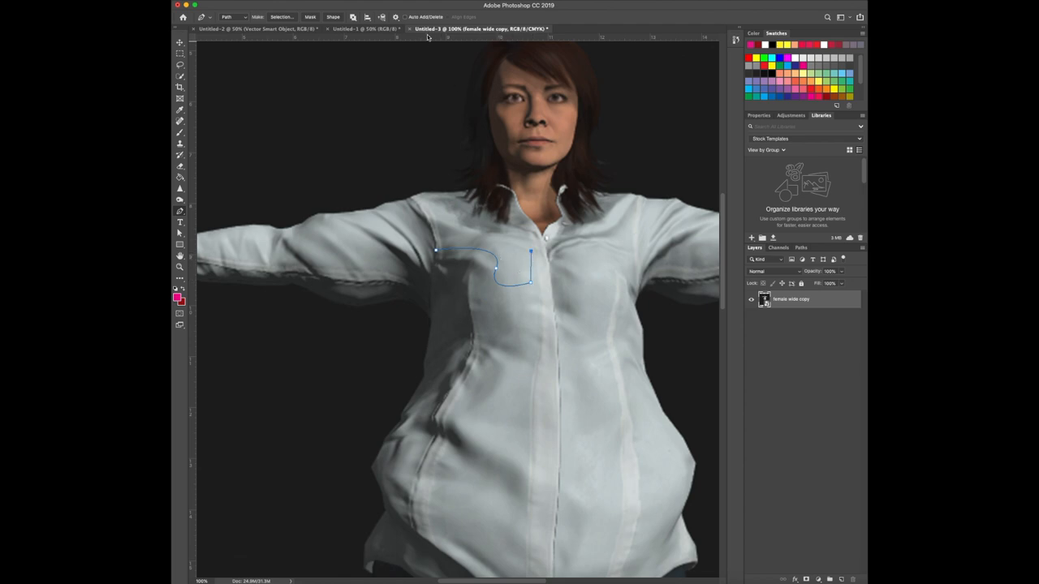
click(396, 16)
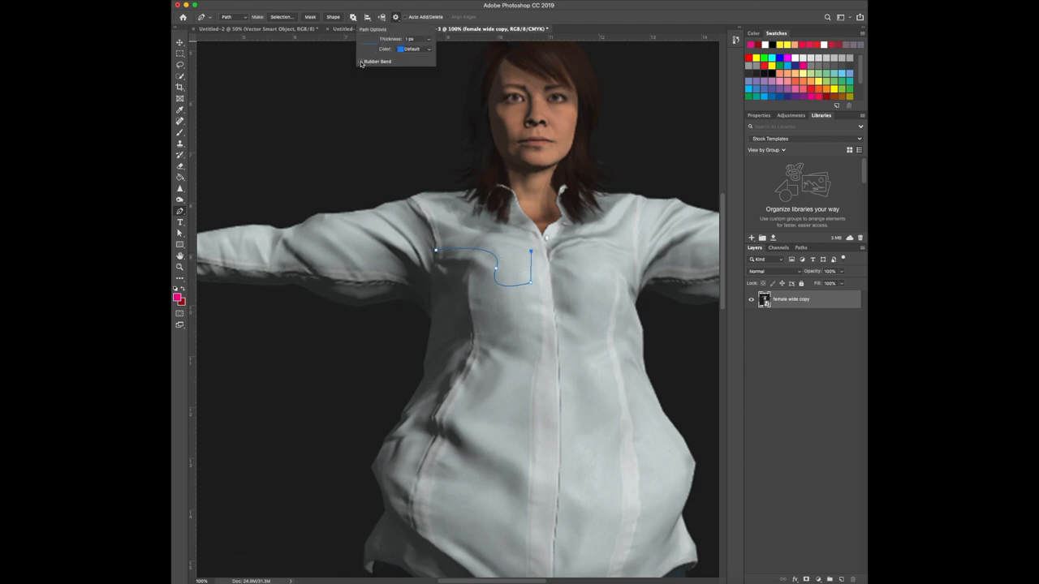
click(360, 62)
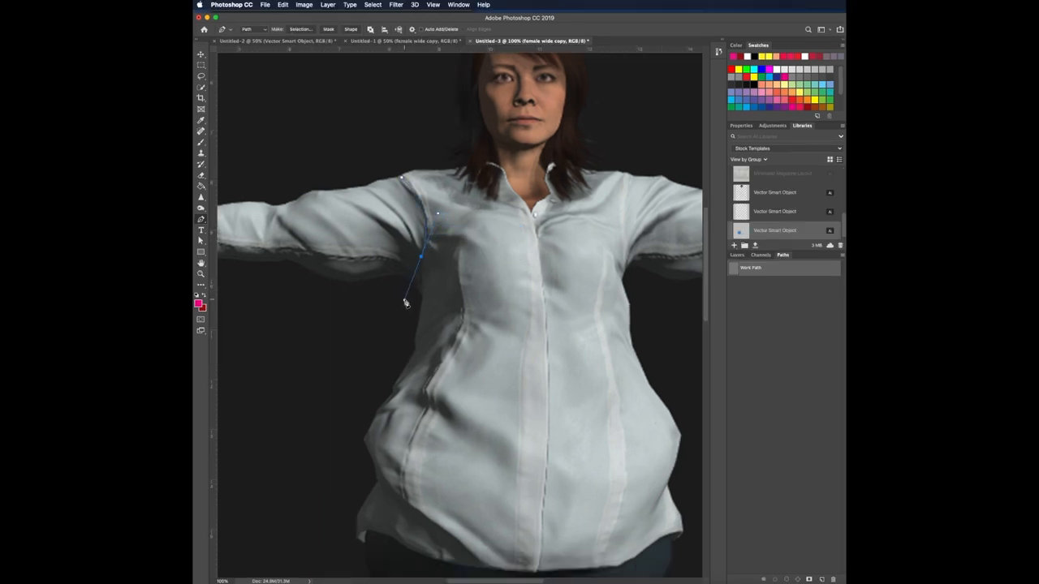
- Place anchor points around the shirt edges to close the Work Path, then return to the Layers panel
click(405, 301)
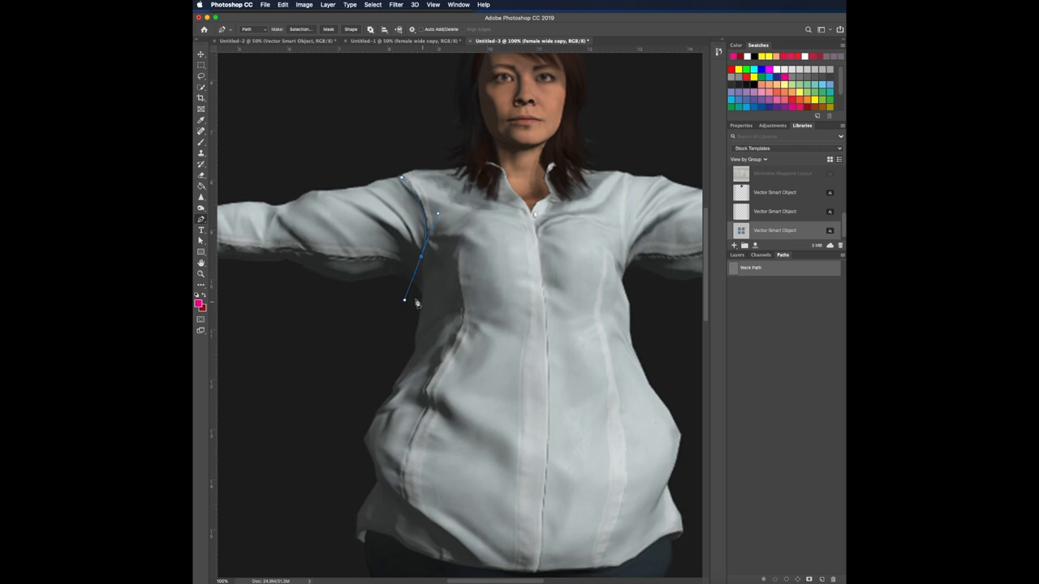
click(396, 5)
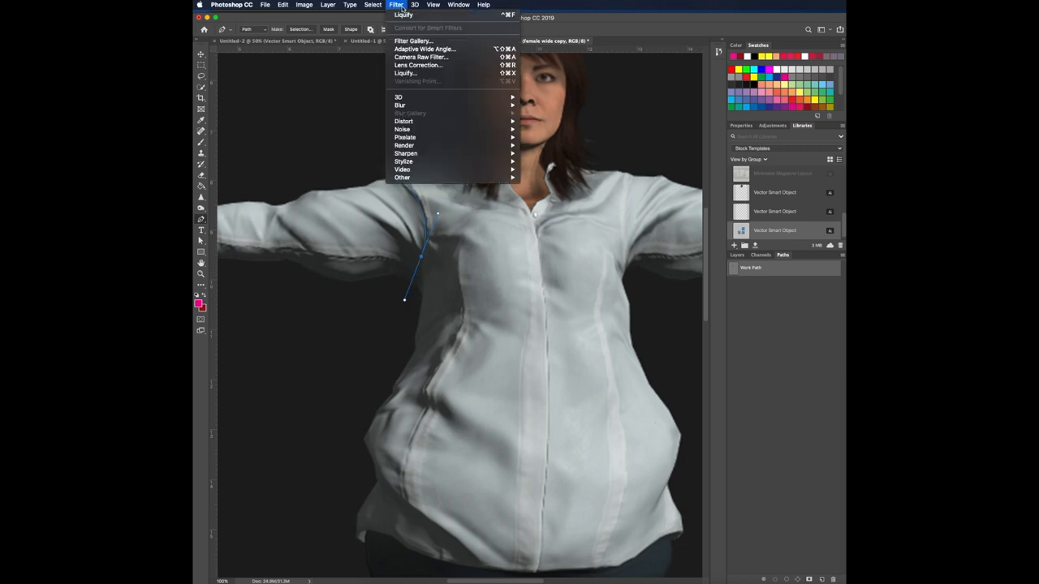
click(458, 4)
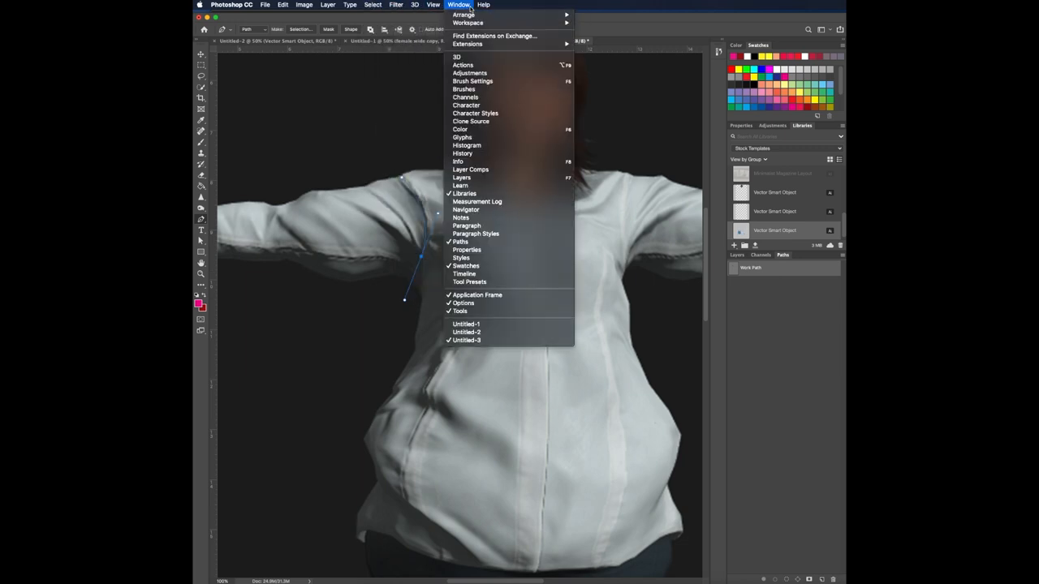
mouse_move(461, 242)
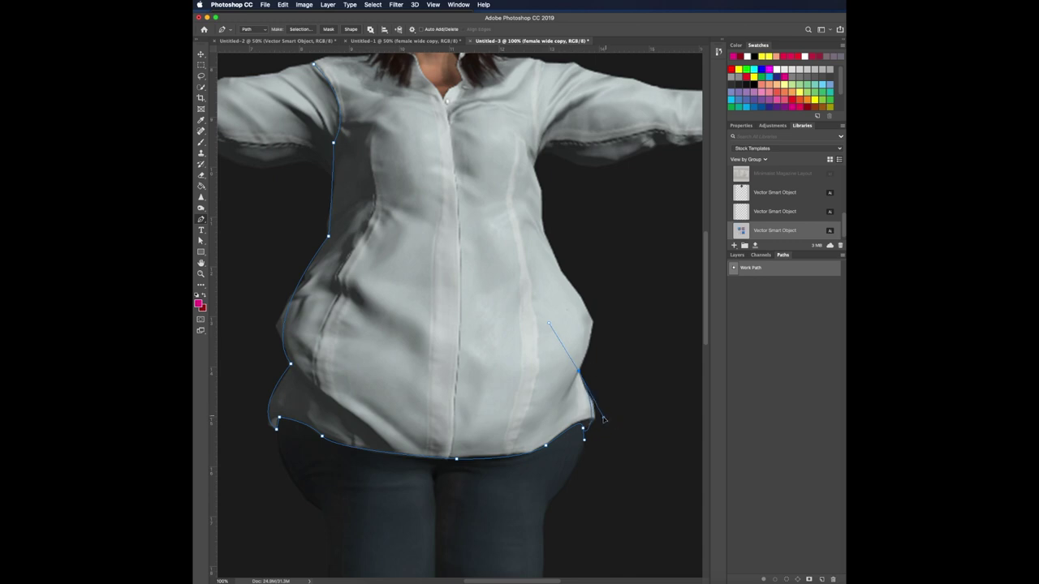
scroll(up, 3)
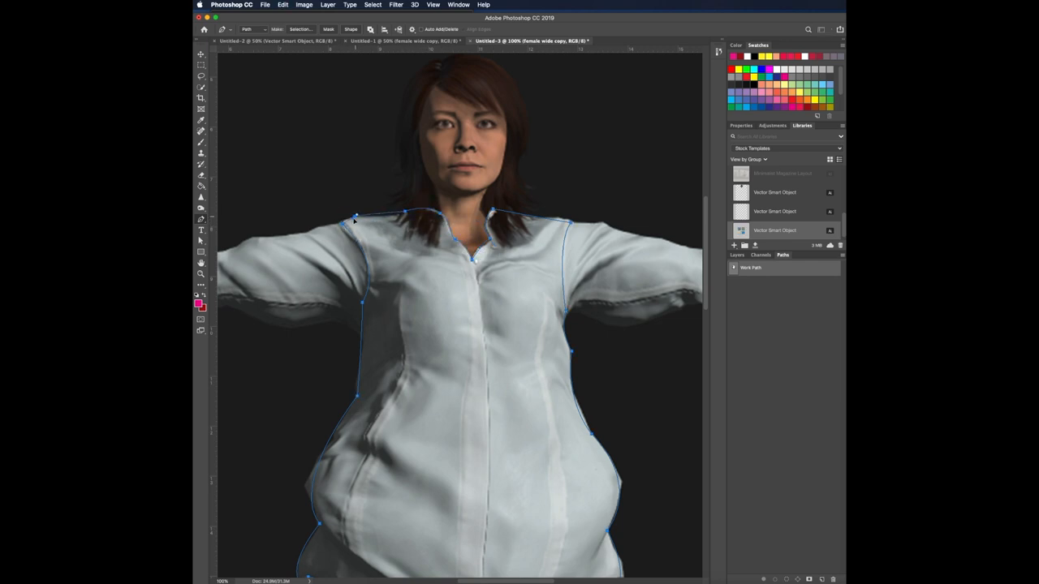
click(737, 255)
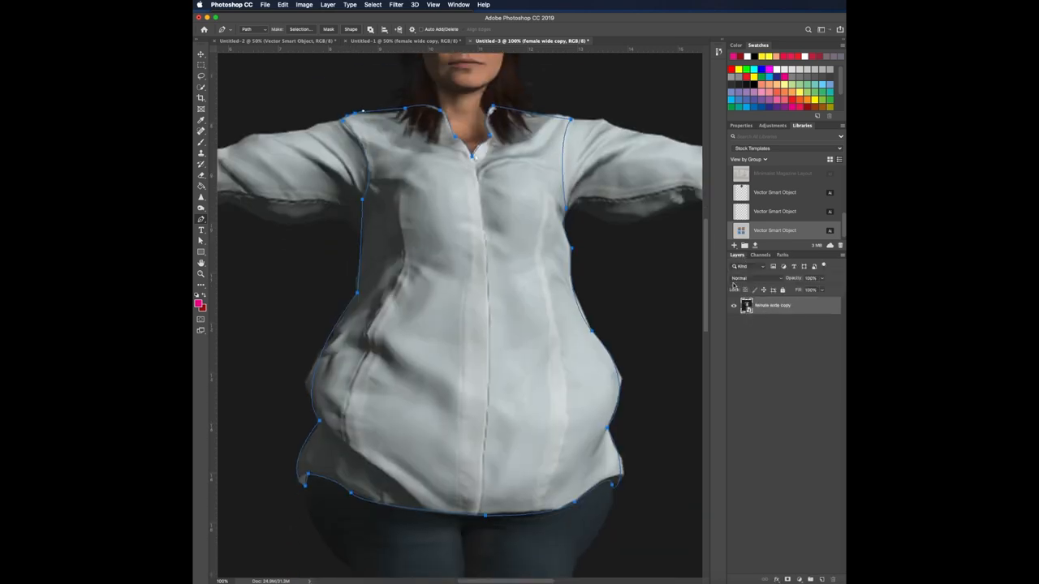
click(783, 255)
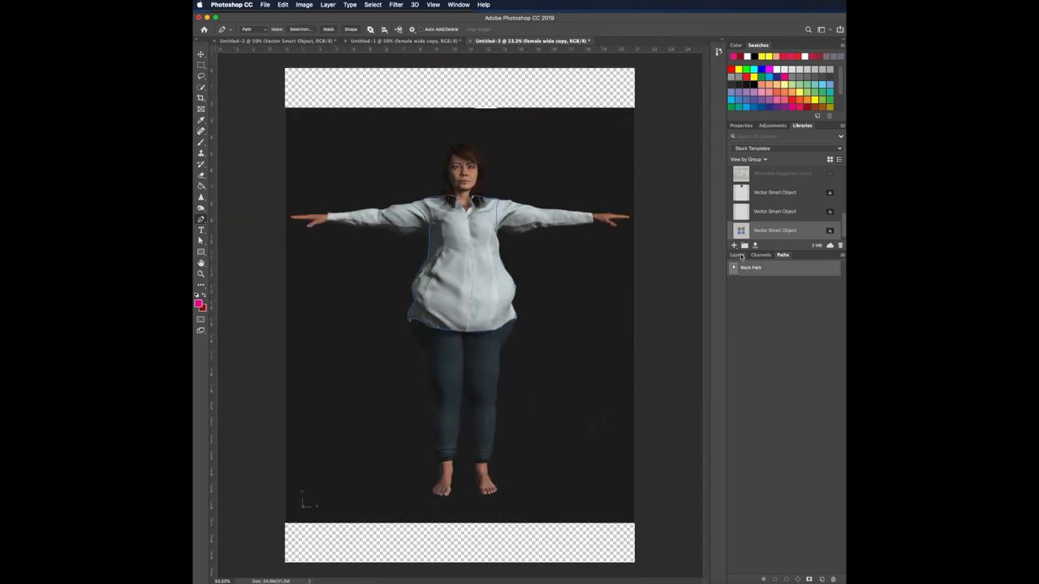
- Duplicate the figure layer, mask the copy with the shirt outline path, and hide the original figure
click(738, 255)
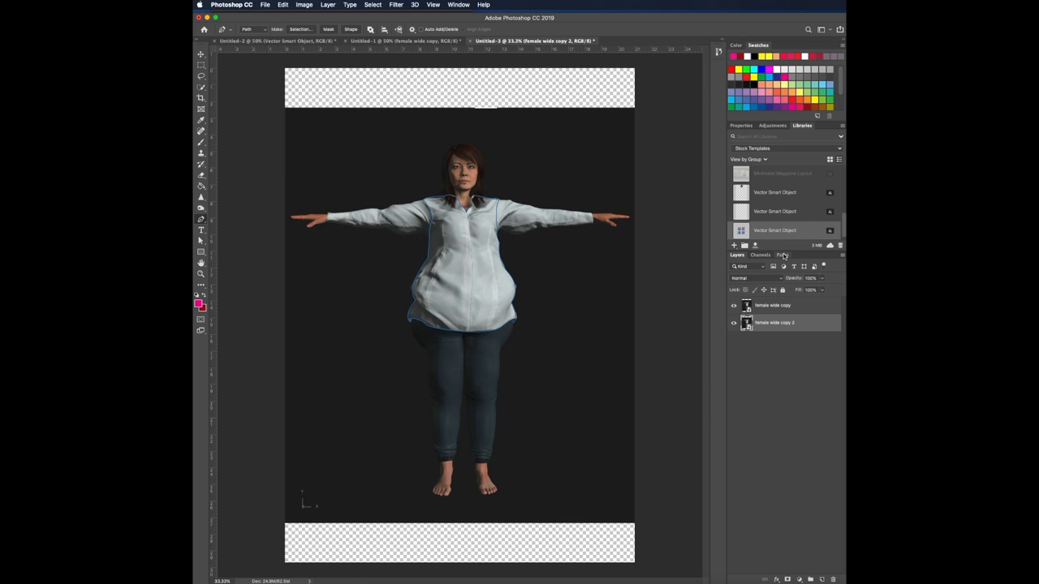
click(783, 255)
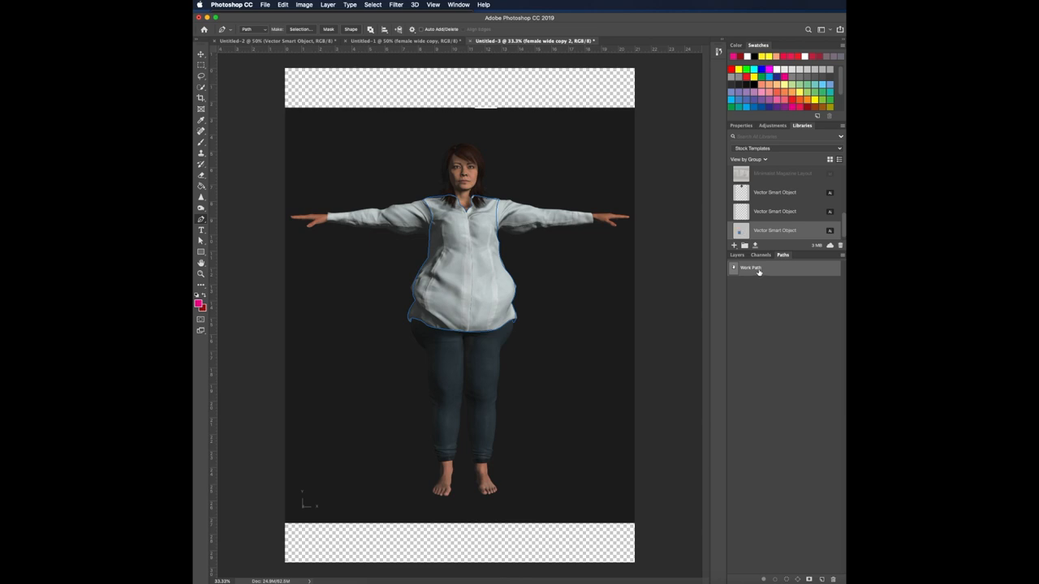
click(737, 255)
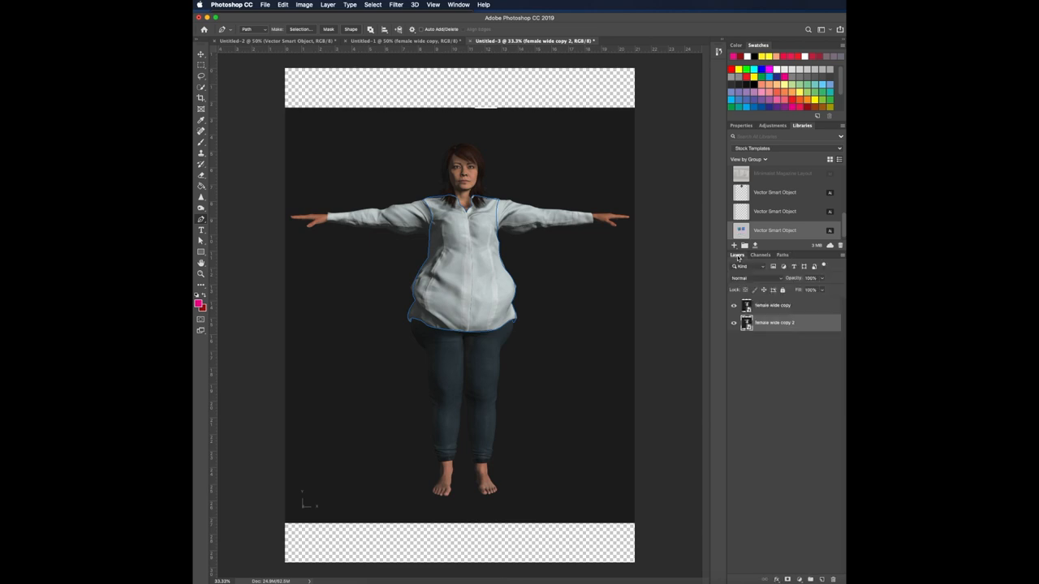
mouse_move(808, 428)
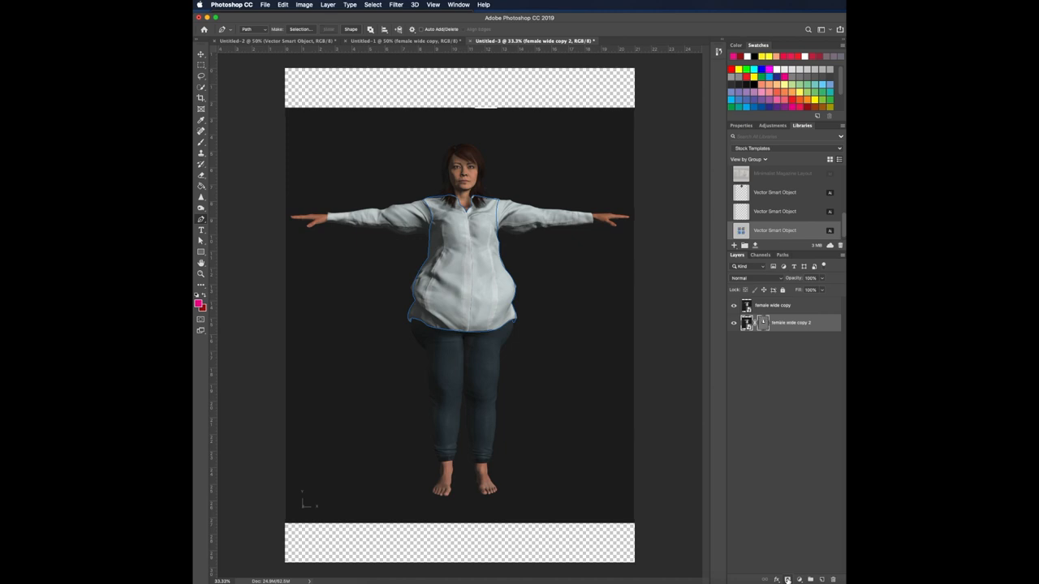
mouse_move(626, 276)
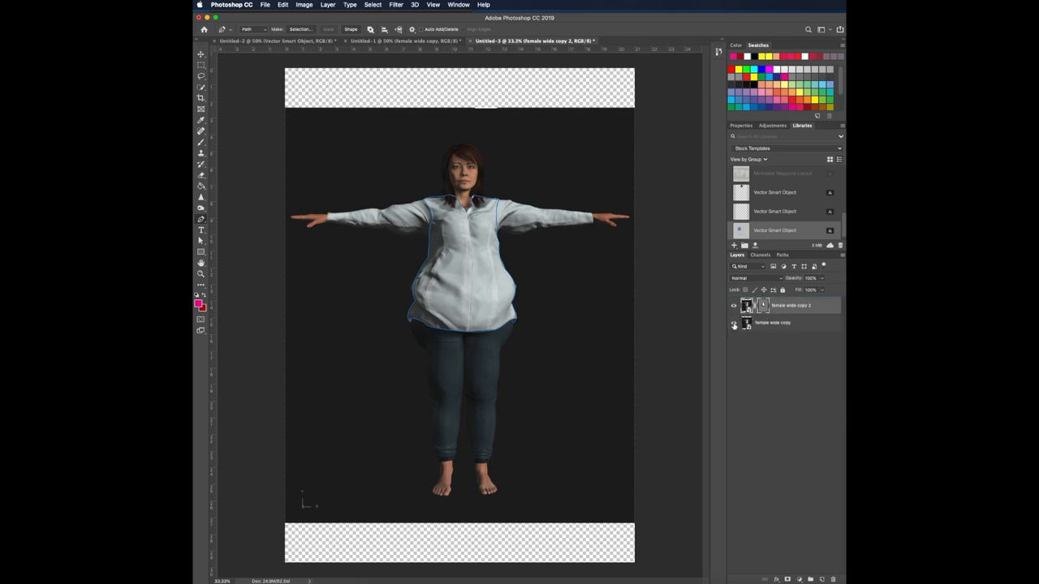
click(733, 322)
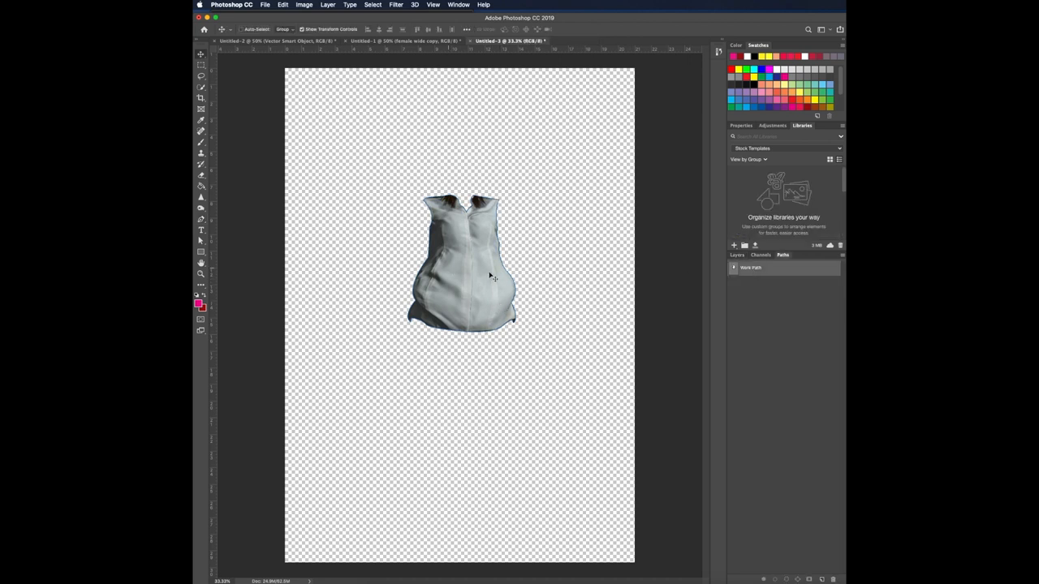
- Save the shirt outline Work Path under the name 'femal body'
double_click(750, 268)
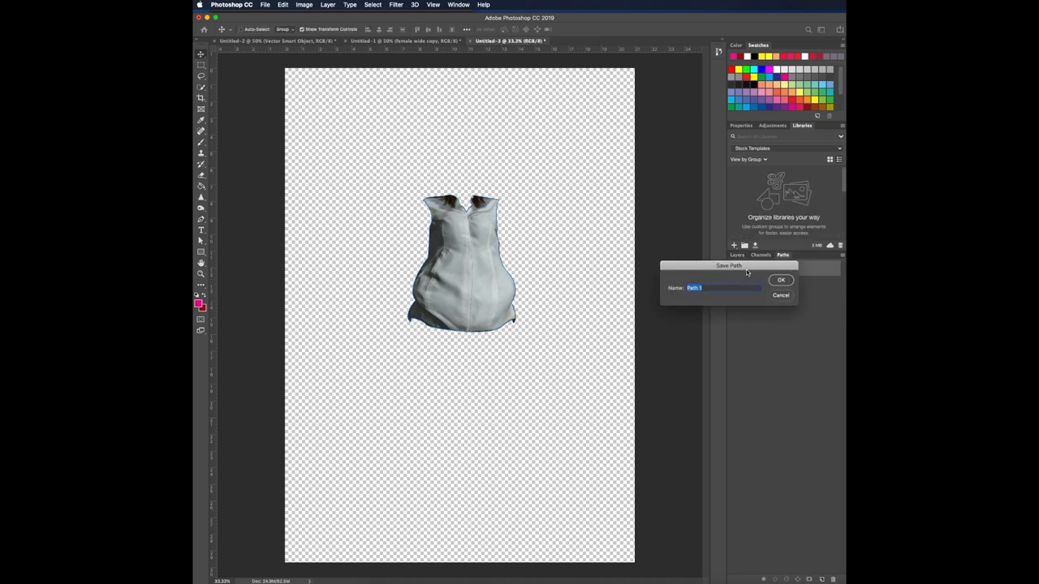
text(female wide)
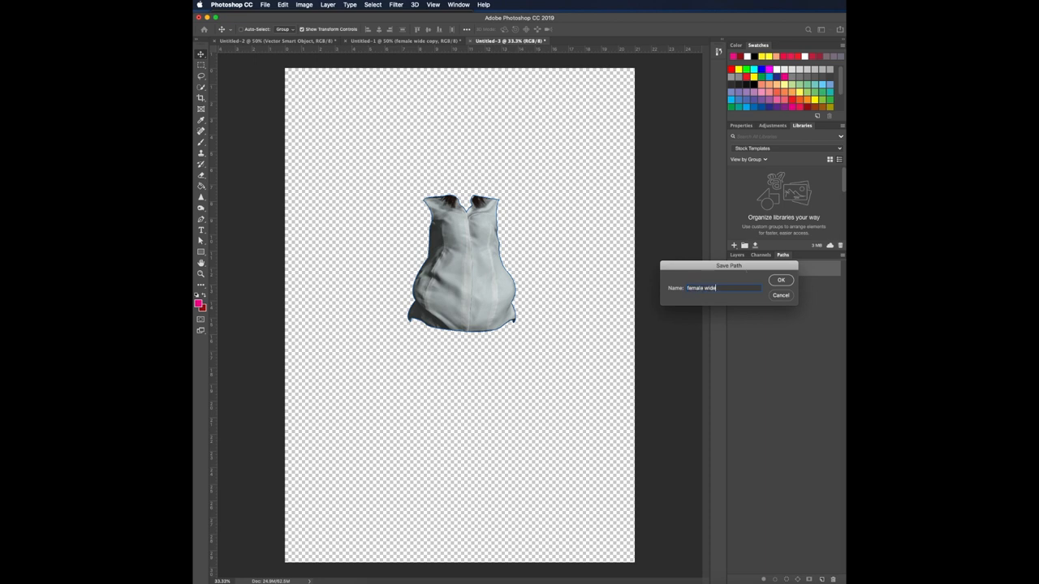
text(body)
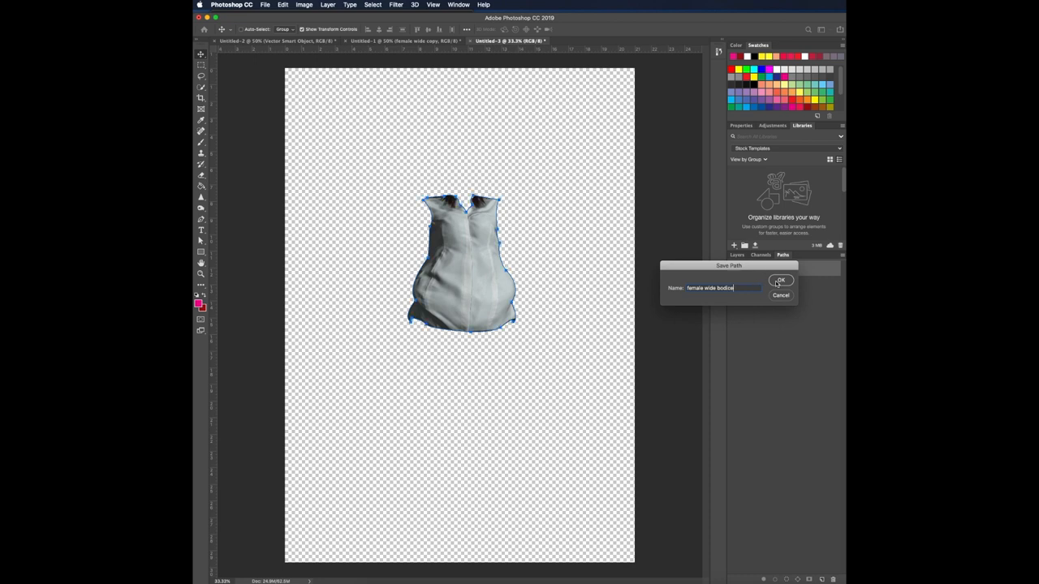
click(781, 281)
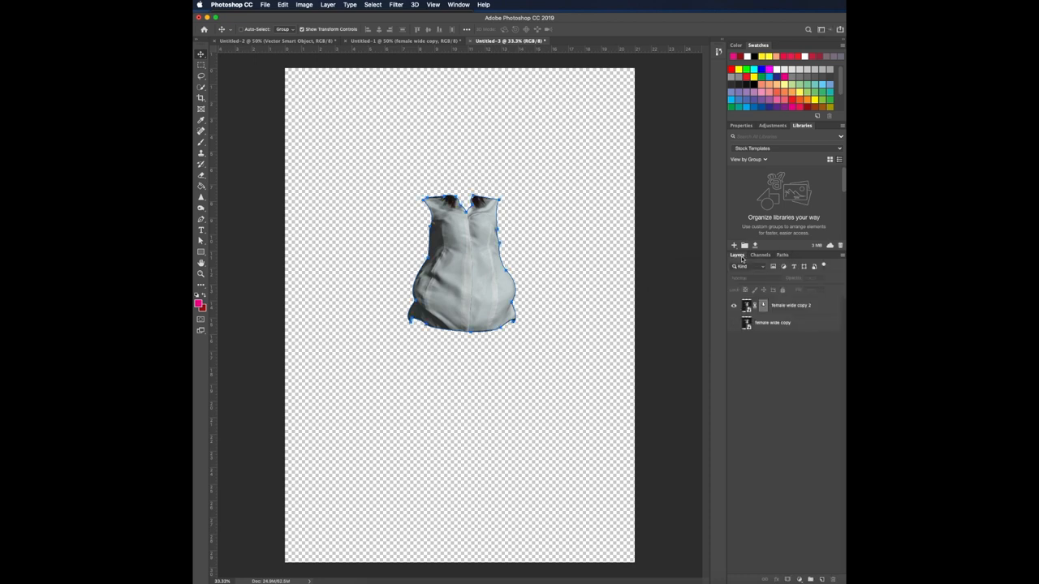
- Check the body layer's visibility and the saved paths, leaving the body layer hidden
click(734, 322)
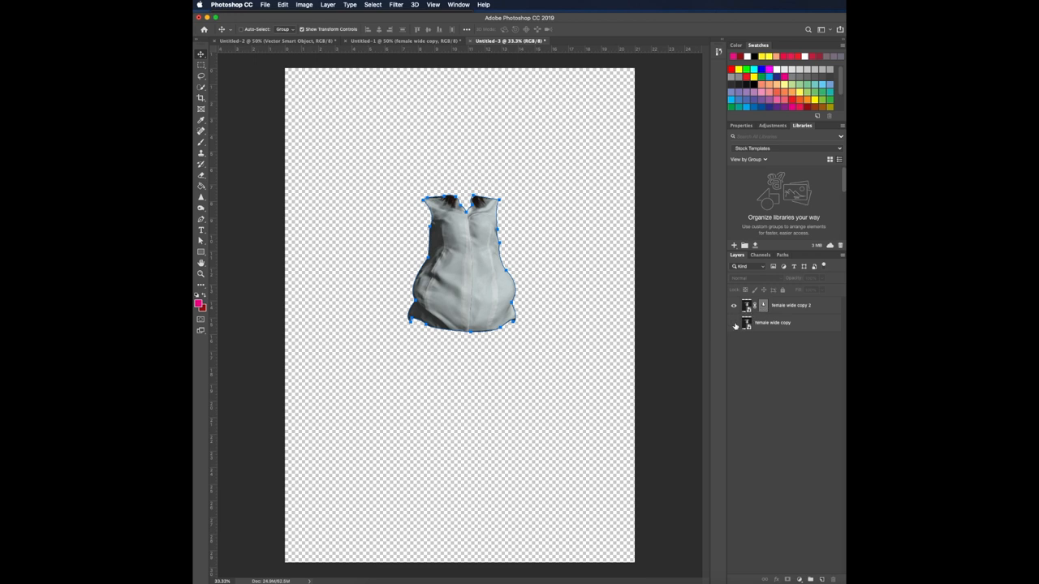
click(734, 321)
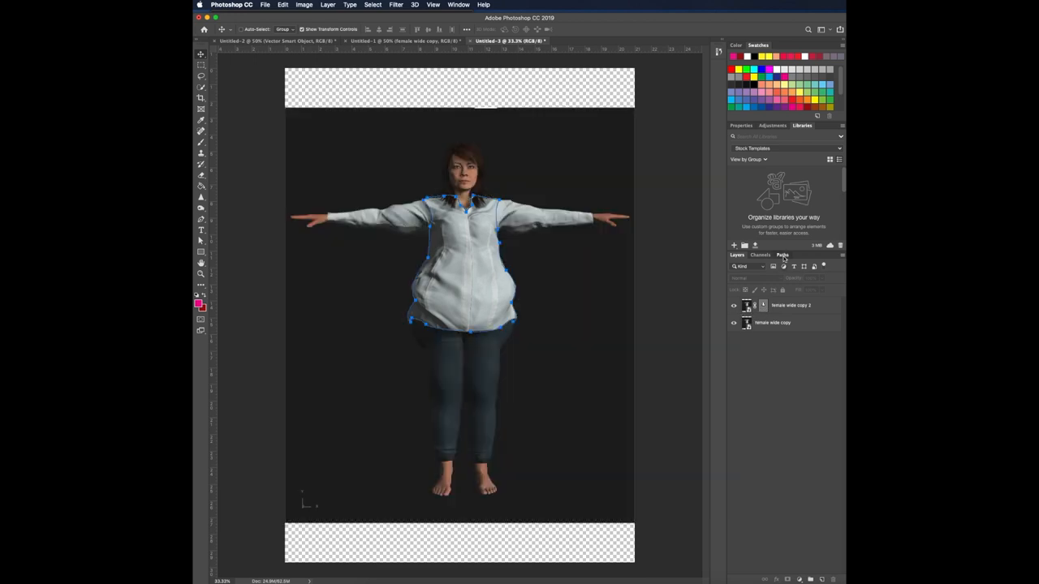
click(782, 255)
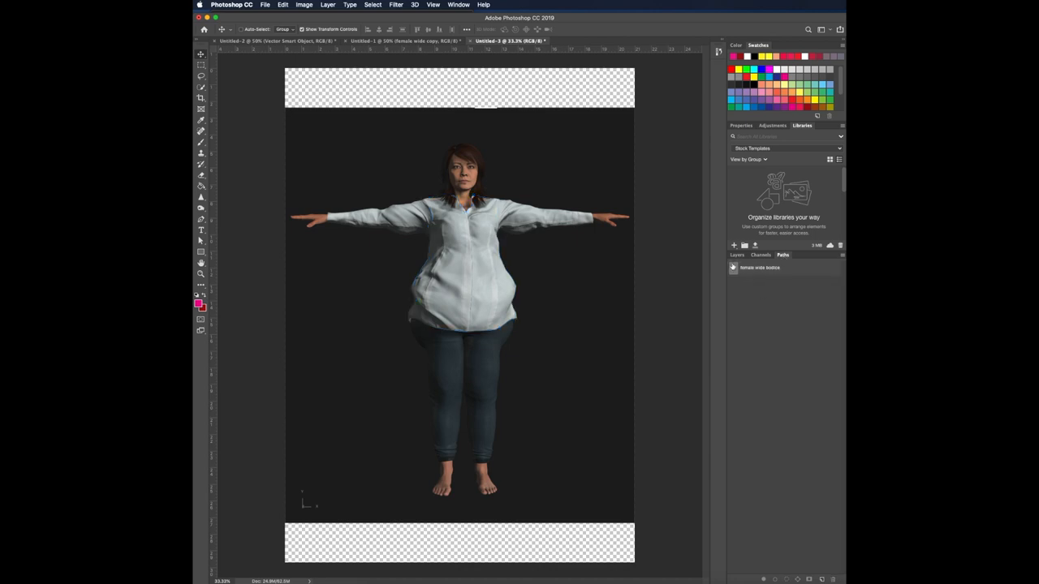
click(737, 255)
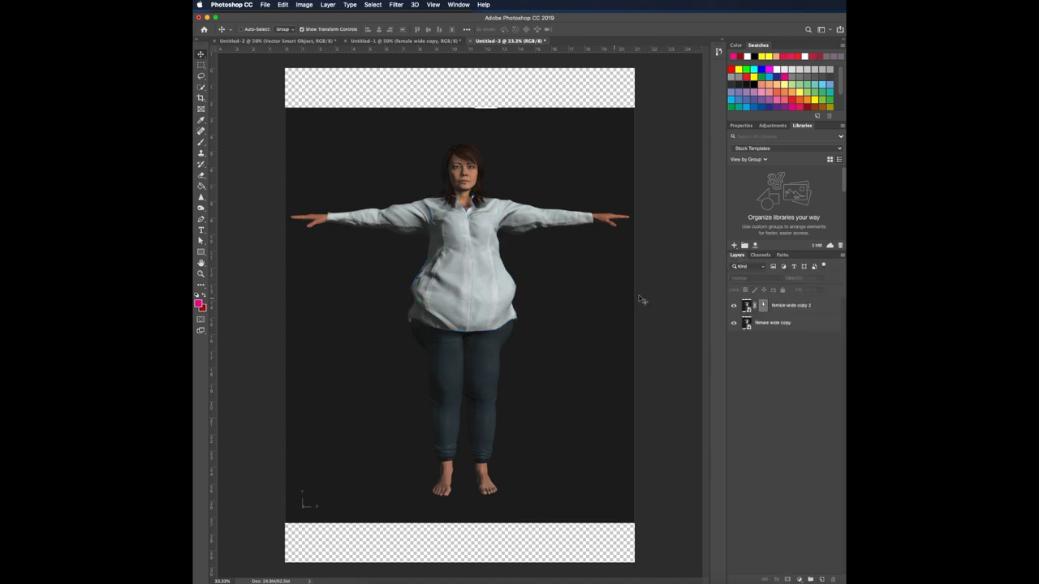
click(734, 323)
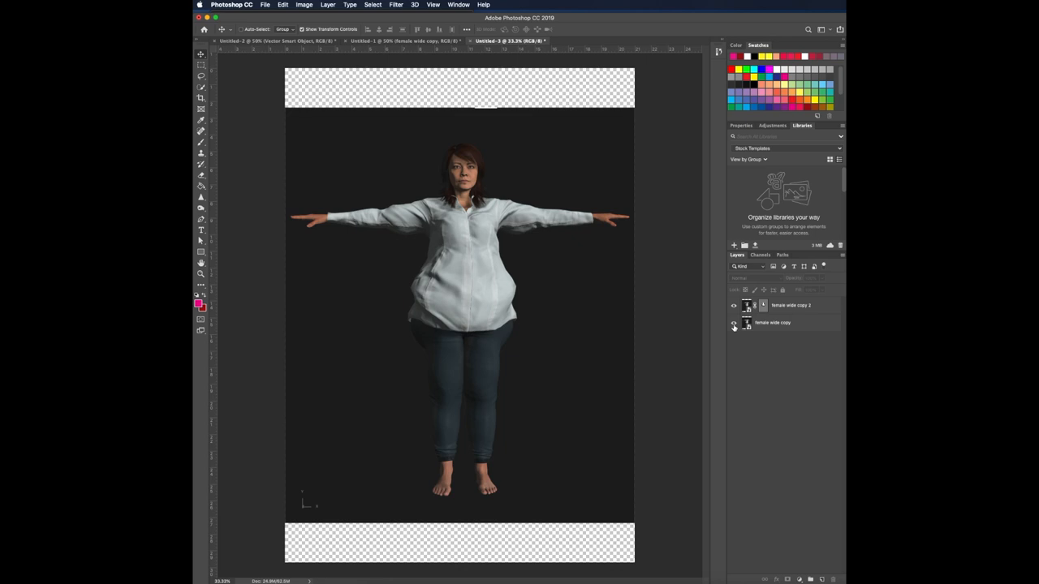
click(733, 321)
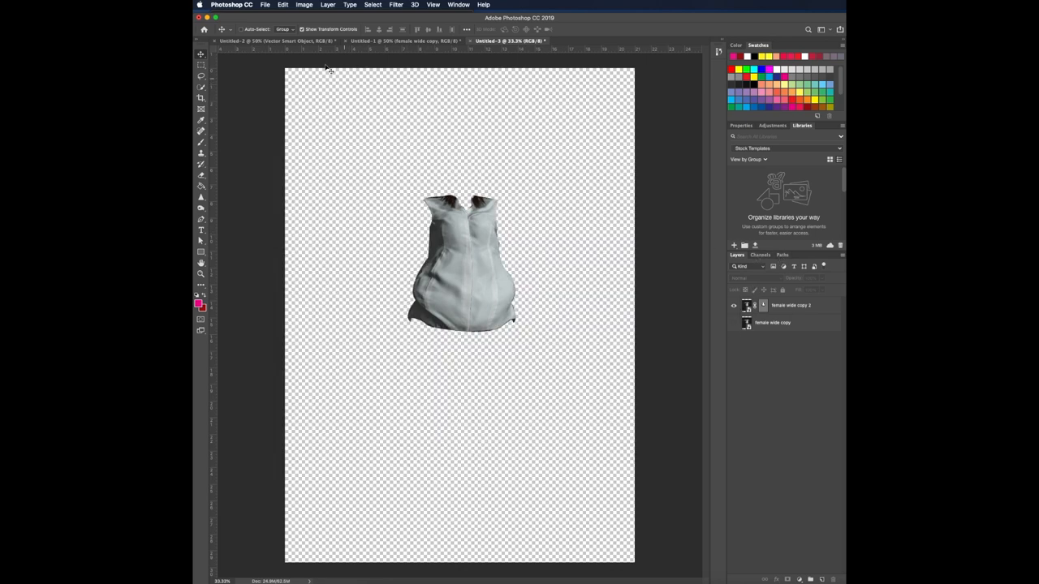
- Bring the triangle design into the shirt document and enlarge it over the torso with the body shown
click(276, 40)
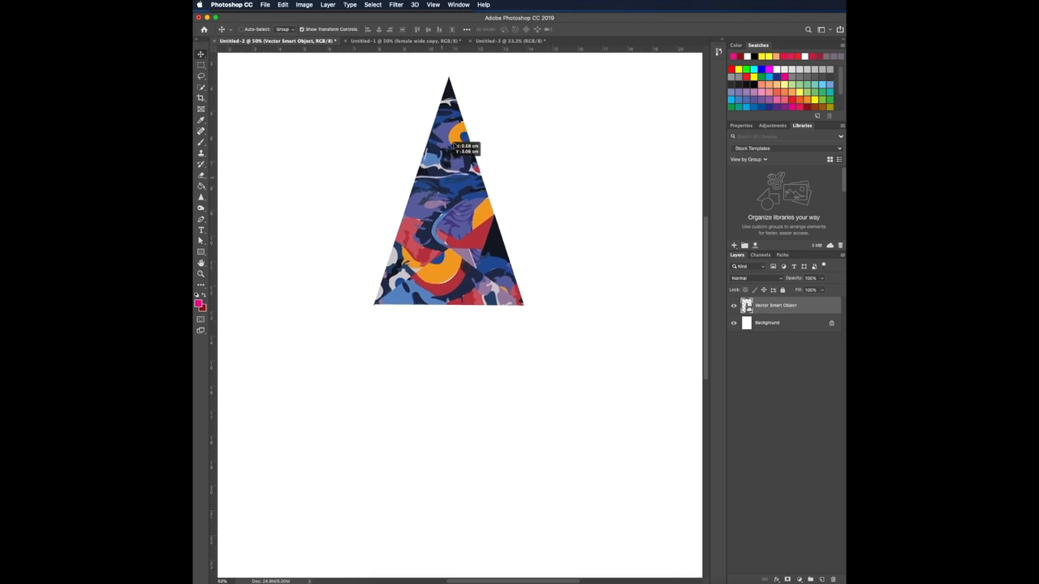
click(507, 41)
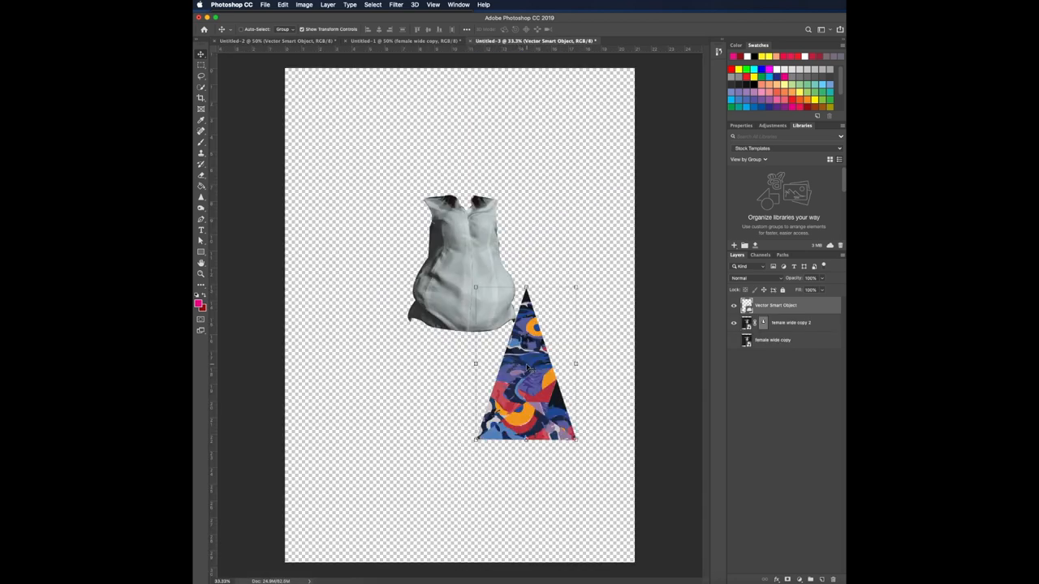
click(734, 341)
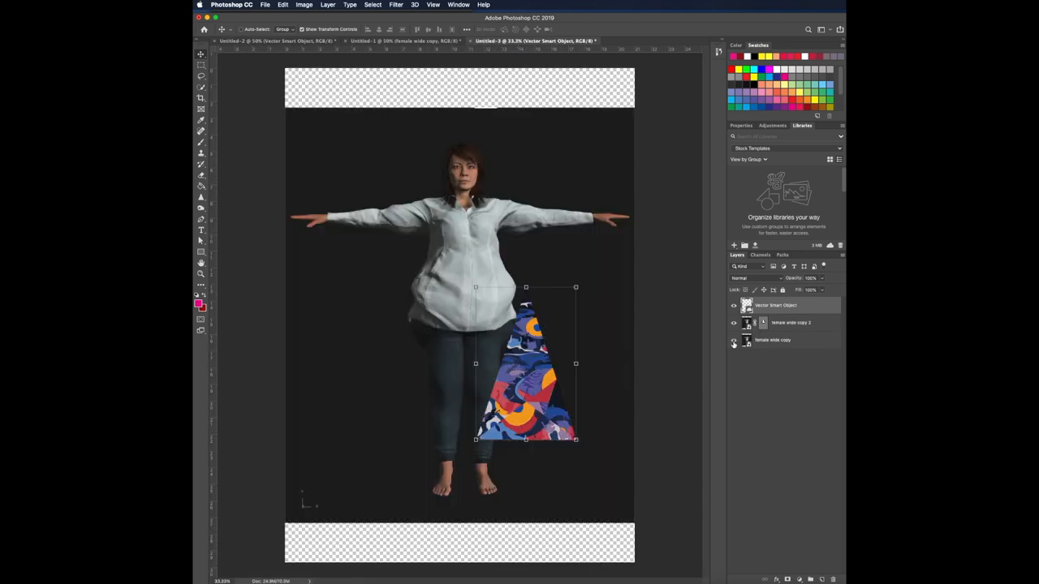
drag(526, 363, 458, 260)
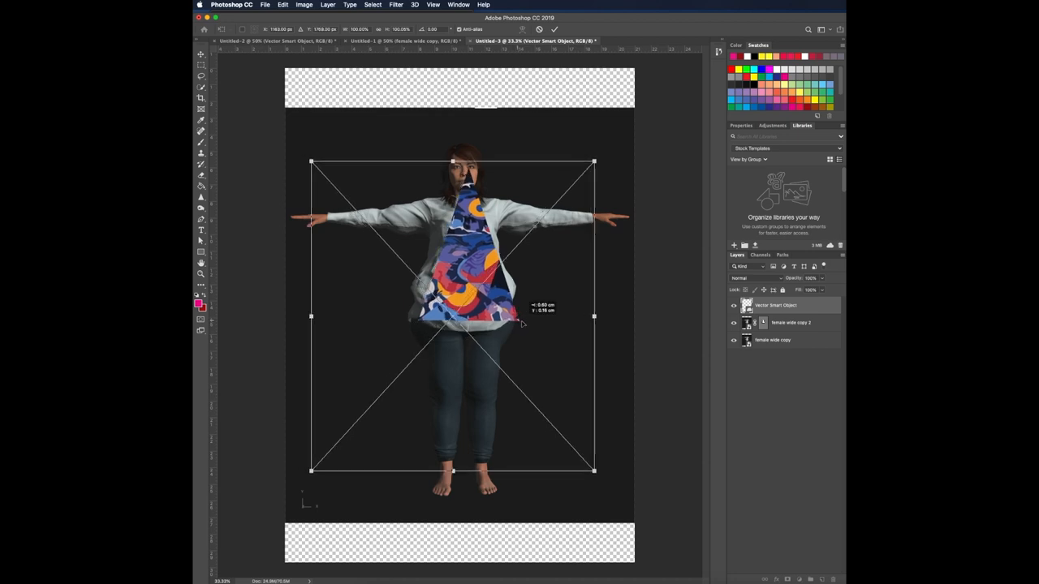
drag(595, 316, 581, 317)
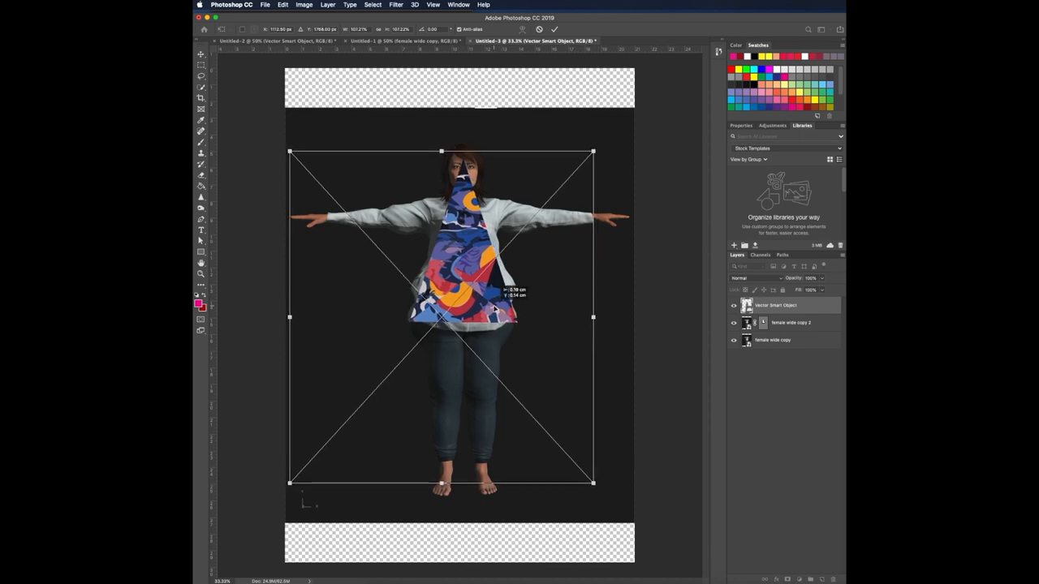
mouse_move(690, 414)
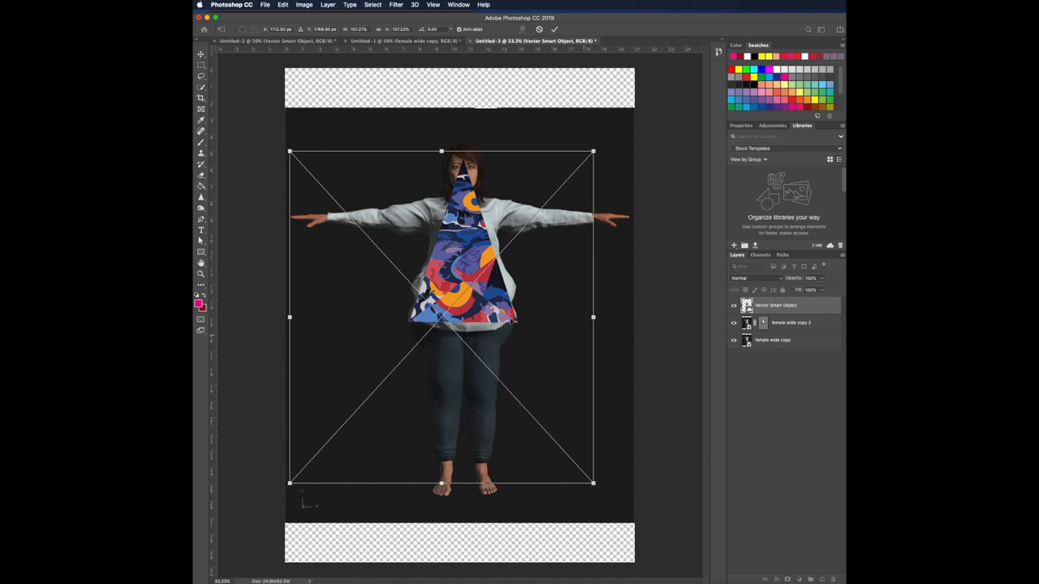
- Commit the transformed pattern via its right-click options over the cut-out shirt
right_click(512, 316)
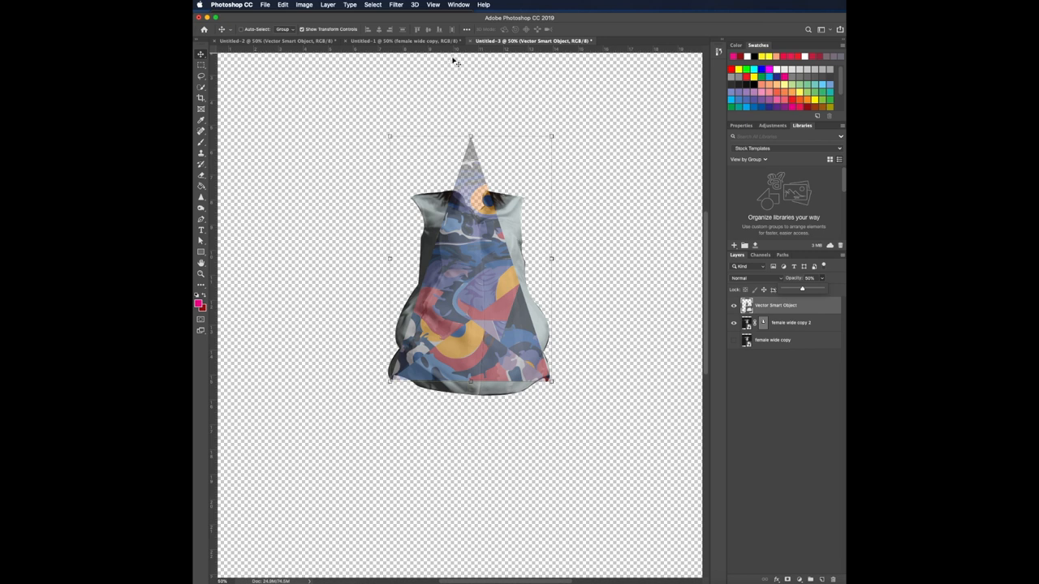
- Apply Filter > Liquify to the pattern triangle layer
click(396, 5)
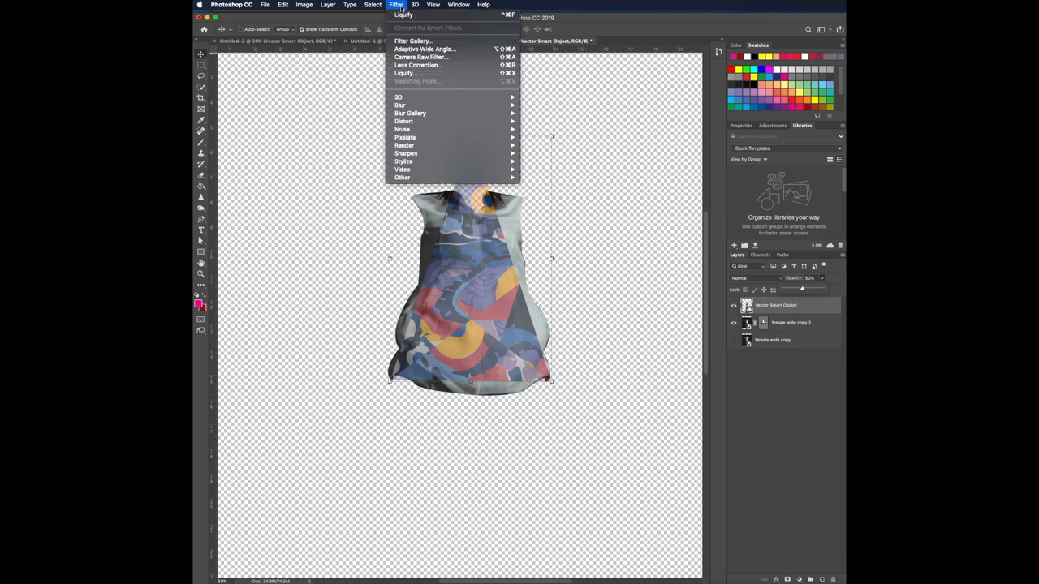
mouse_move(406, 73)
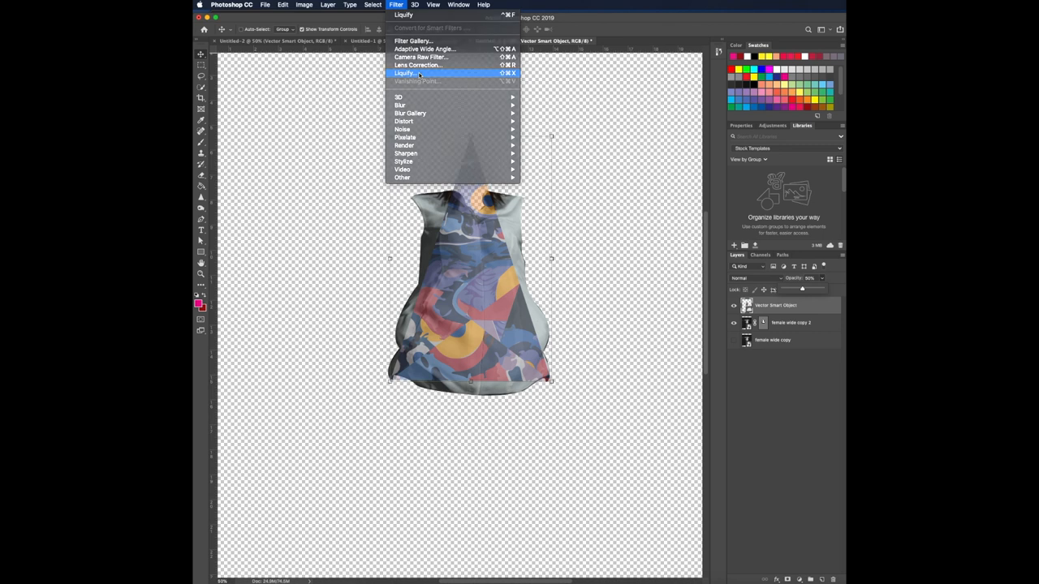
click(404, 73)
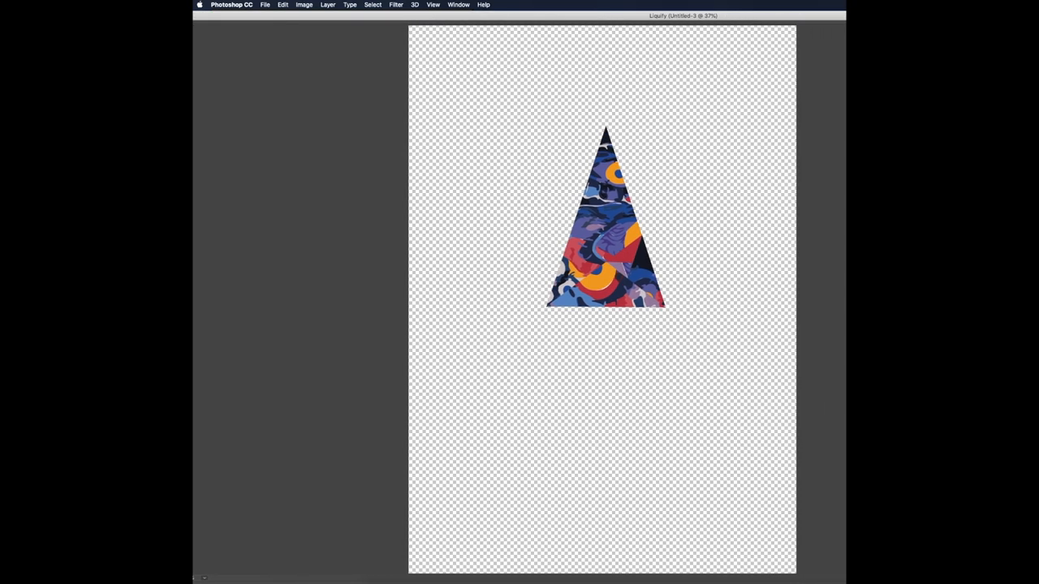
- Select the Forward Warp tool and enlarge the Liquify brush size
click(396, 3)
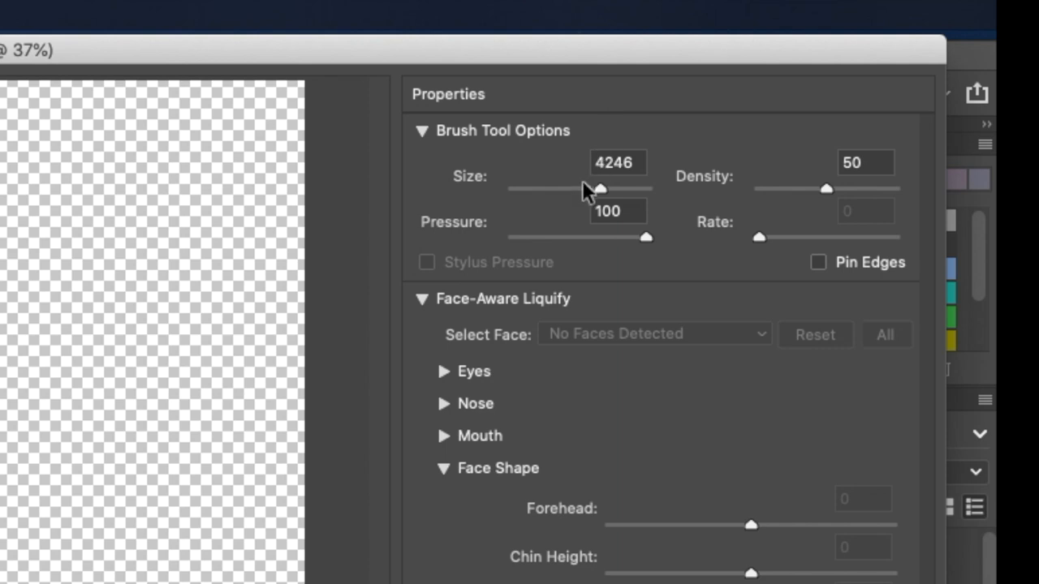
drag(597, 188, 578, 188)
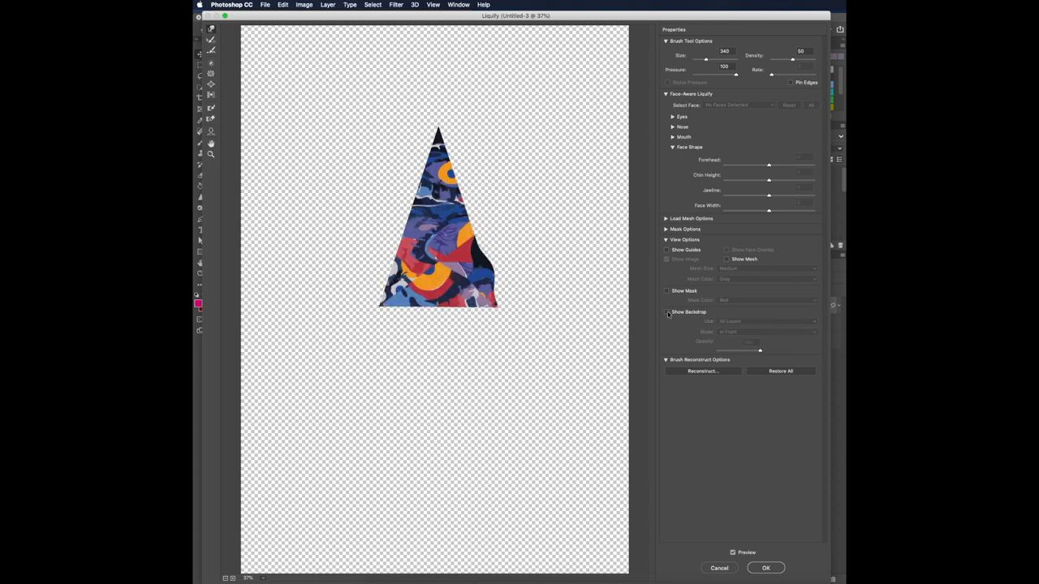
- Warp the triangle's edges into a rounded cone with a curved base and apply the Liquify result
click(667, 312)
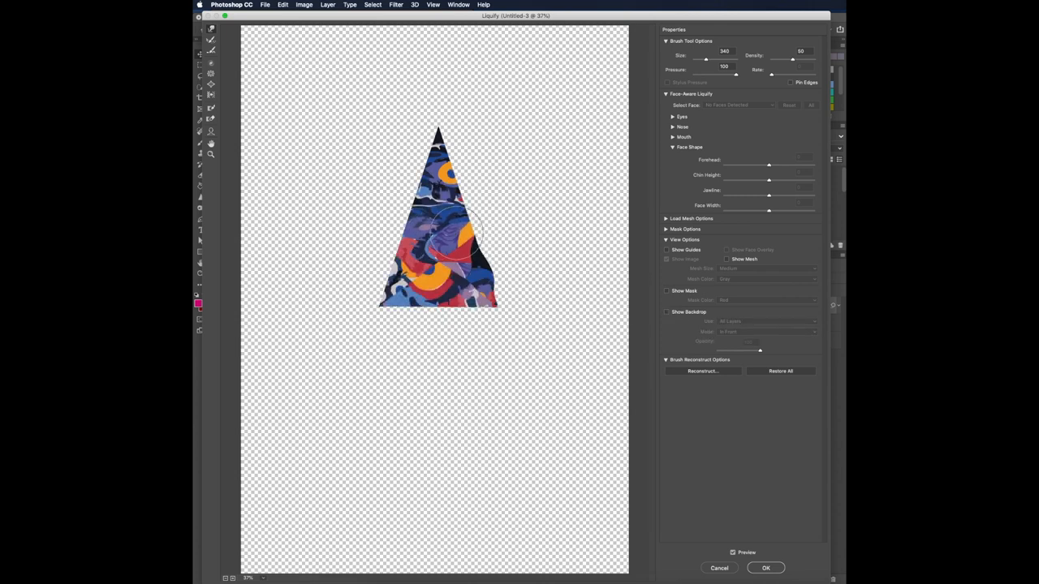
mouse_move(474, 236)
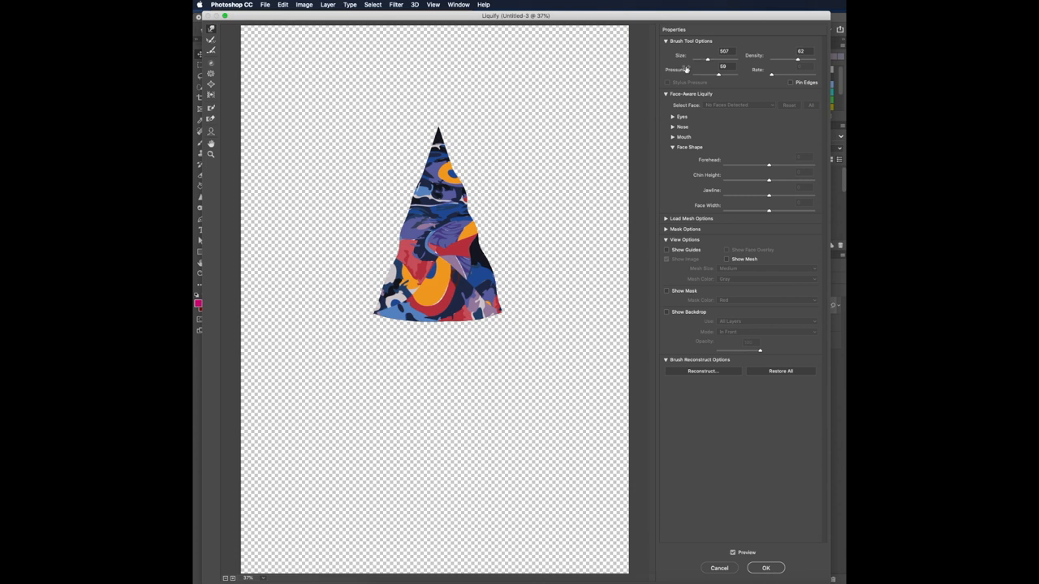
drag(718, 58, 699, 59)
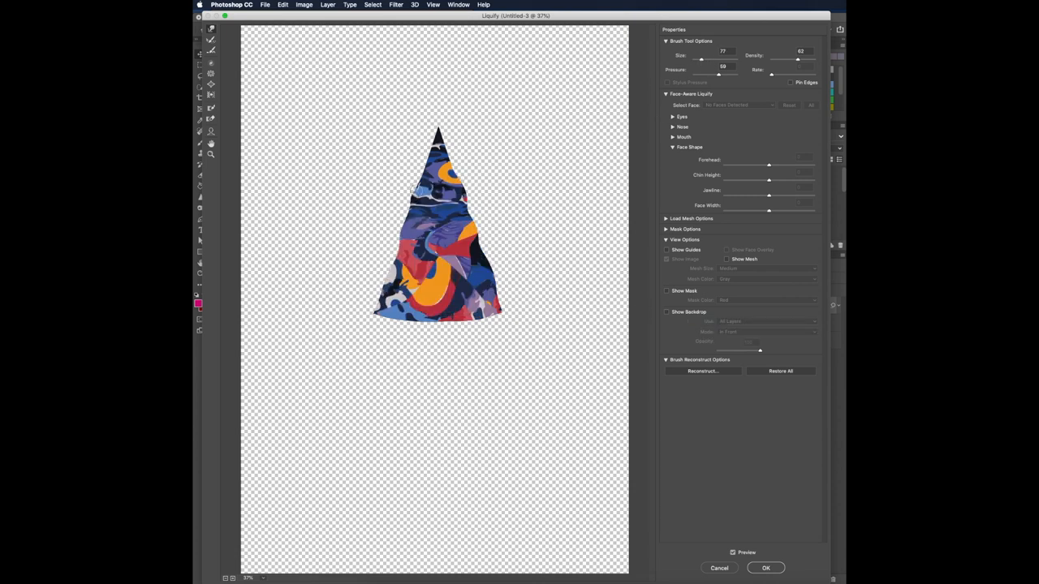
click(767, 569)
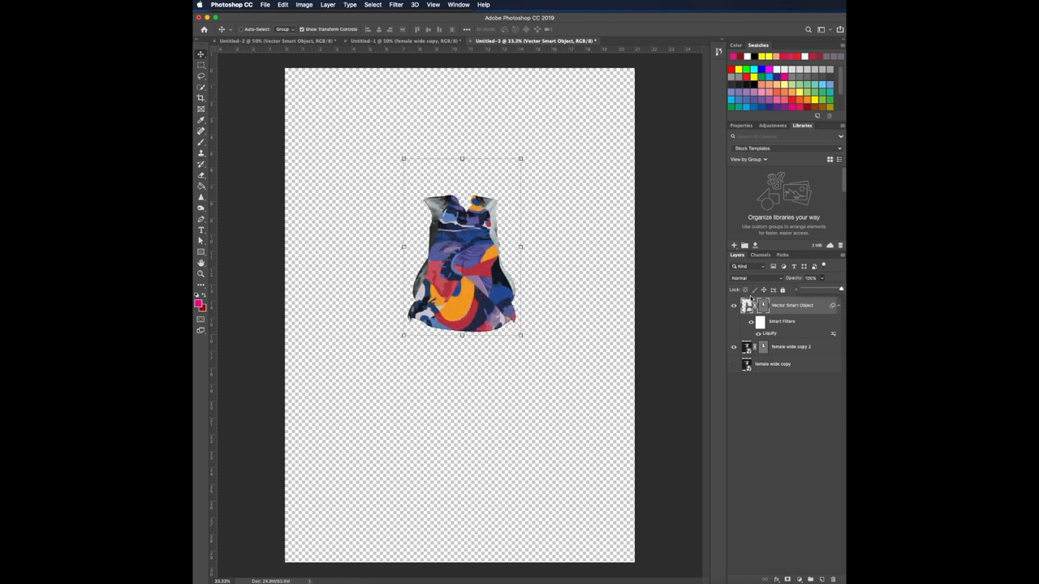
- Set the pattern layer's blend mode to Multiply and show the full body layer
click(753, 278)
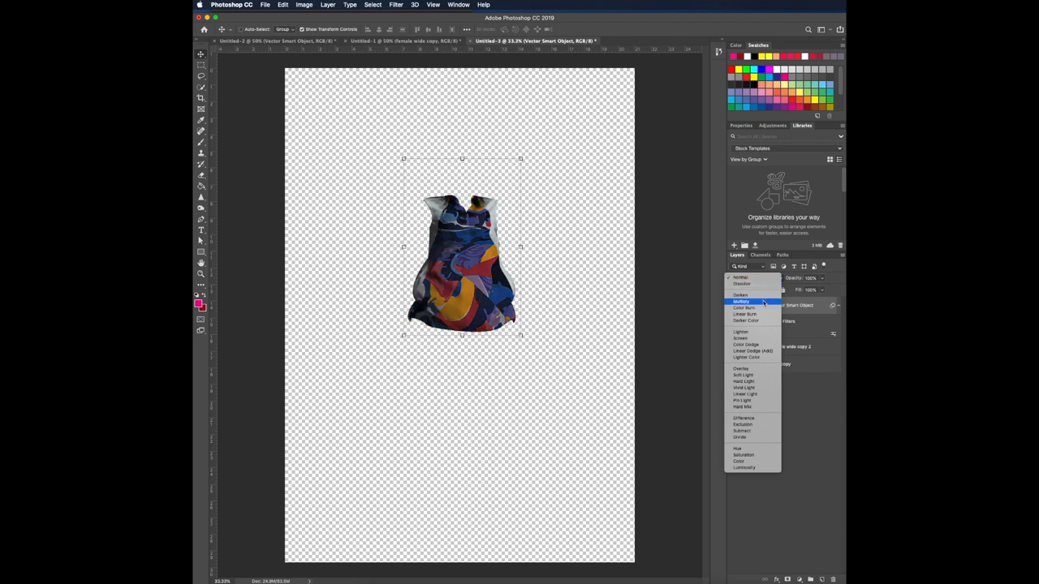
click(741, 301)
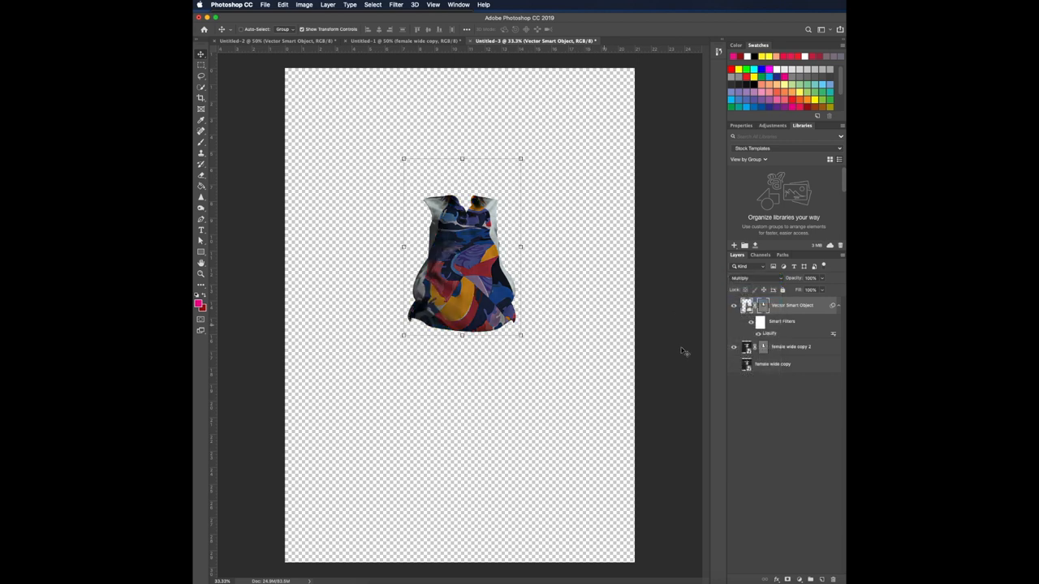
click(734, 347)
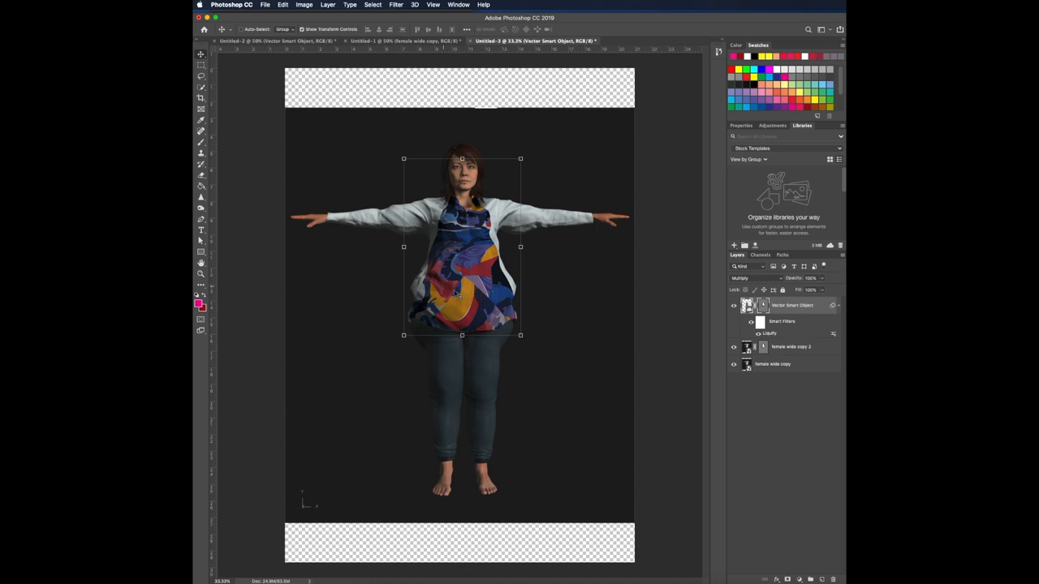
mouse_move(559, 325)
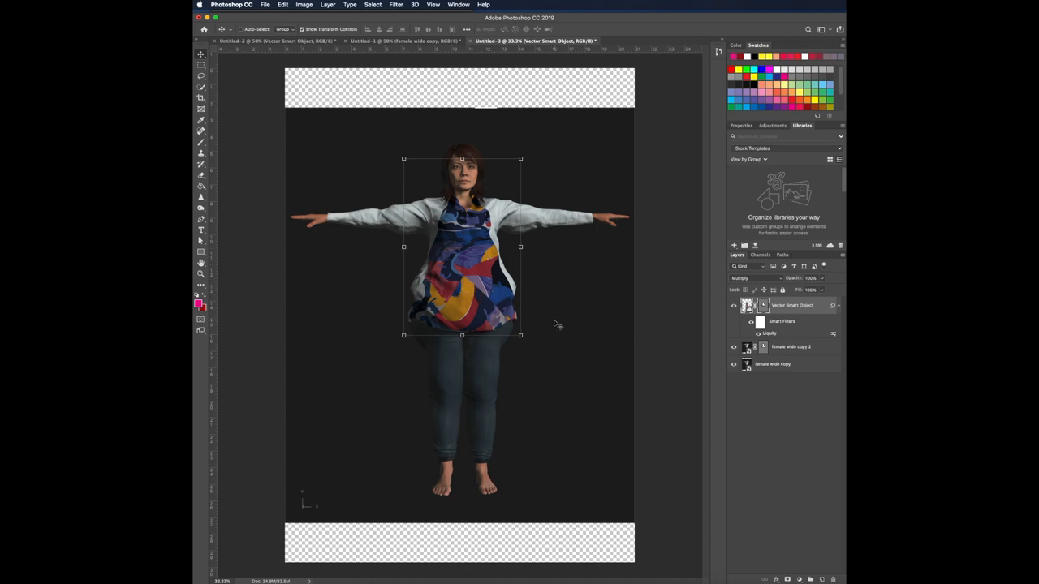